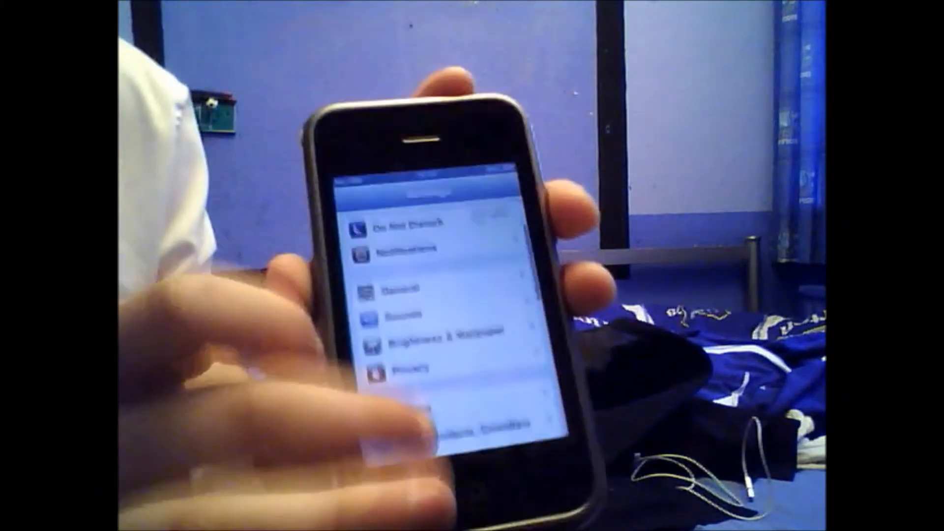
Open the redsn0w_win_0.9.15b3 folder from the desktop in File Explorer.
scroll("down", 3)
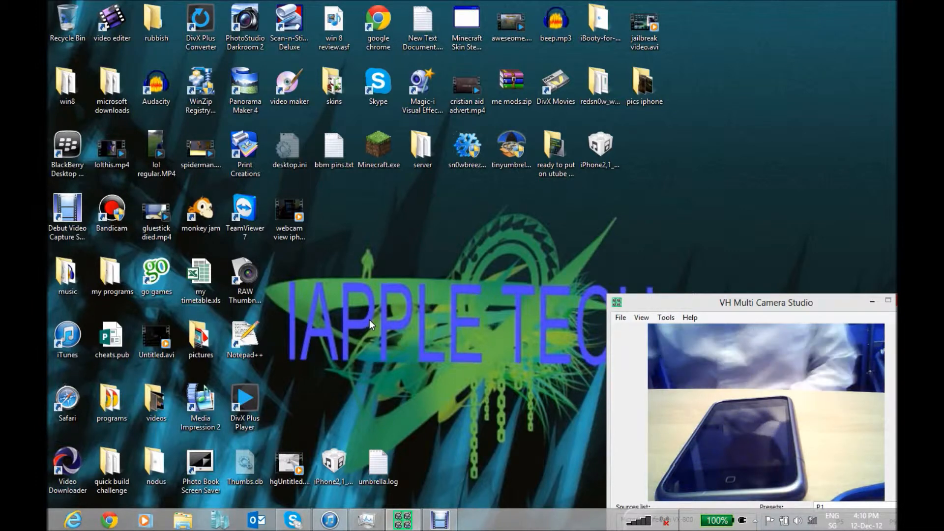
left_click(599, 88)
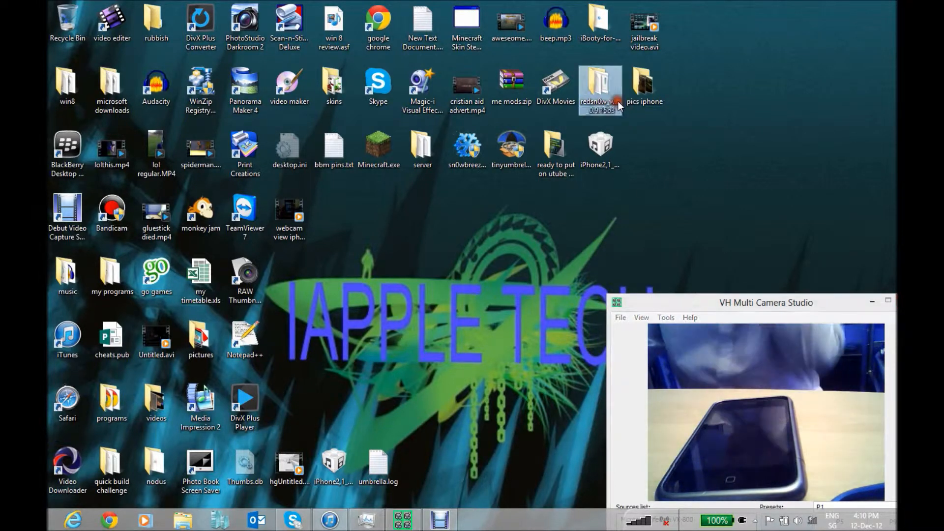
double_click(600, 84)
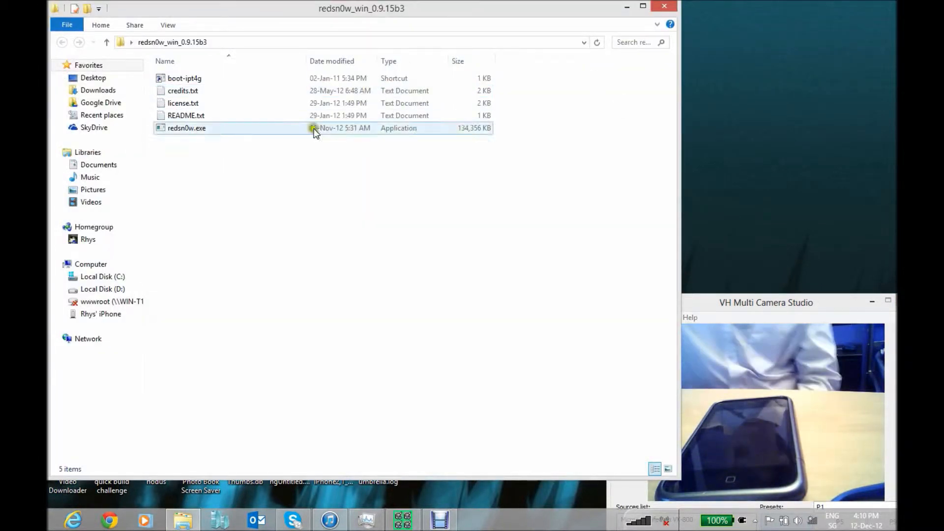
Launch redsn0w.exe, reaching its welcome window with Jailbreak and Extras.
right_click(199, 152)
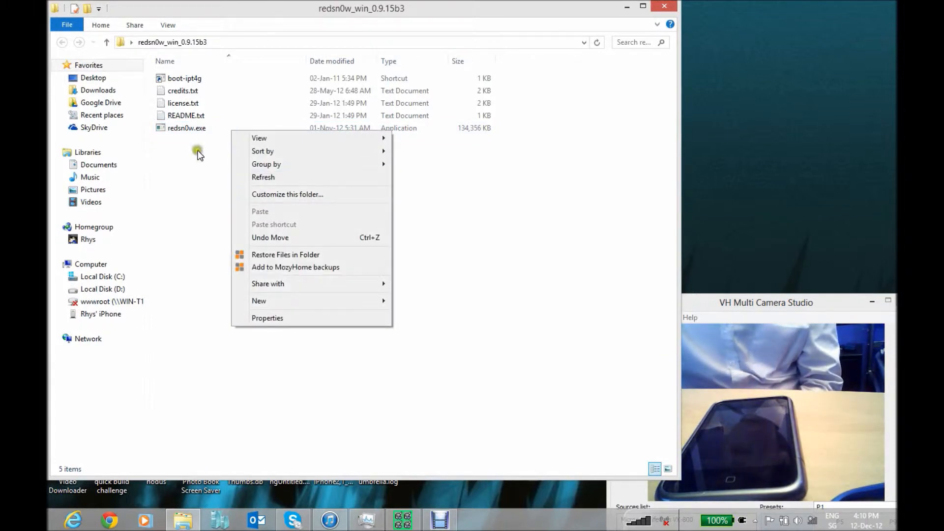
left_click(187, 128)
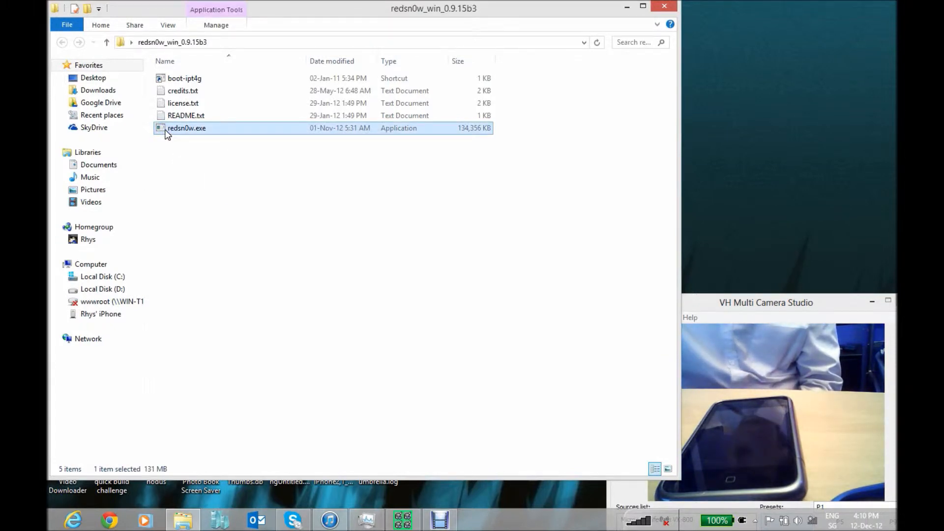
right_click(186, 128)
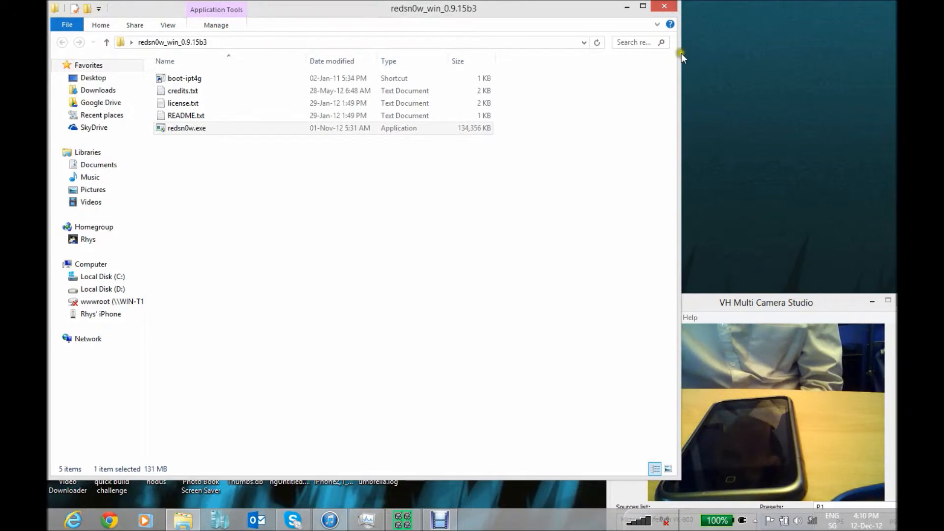
double_click(187, 128)
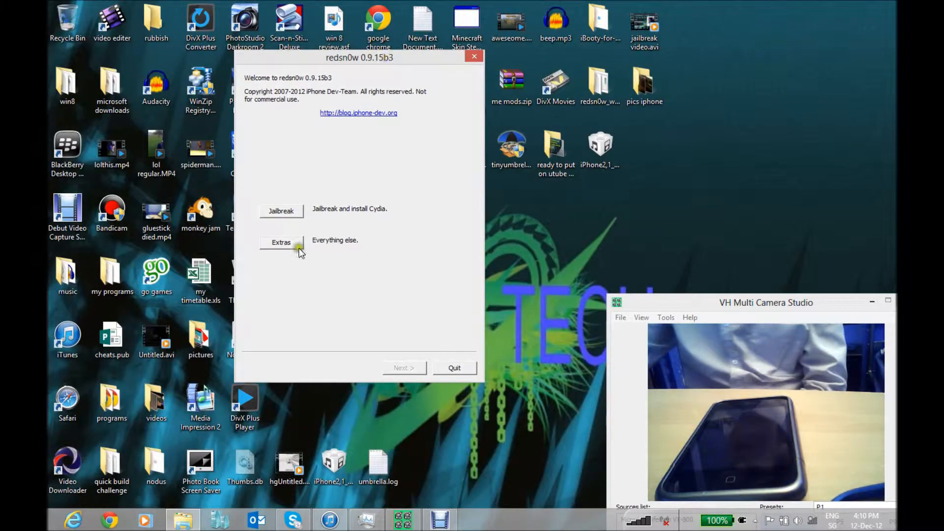
Via Extras > Select IPSW, load iPhone2,1_6.0_10A403_Restore.ipsw and dismiss the build-identified message.
left_click(280, 242)
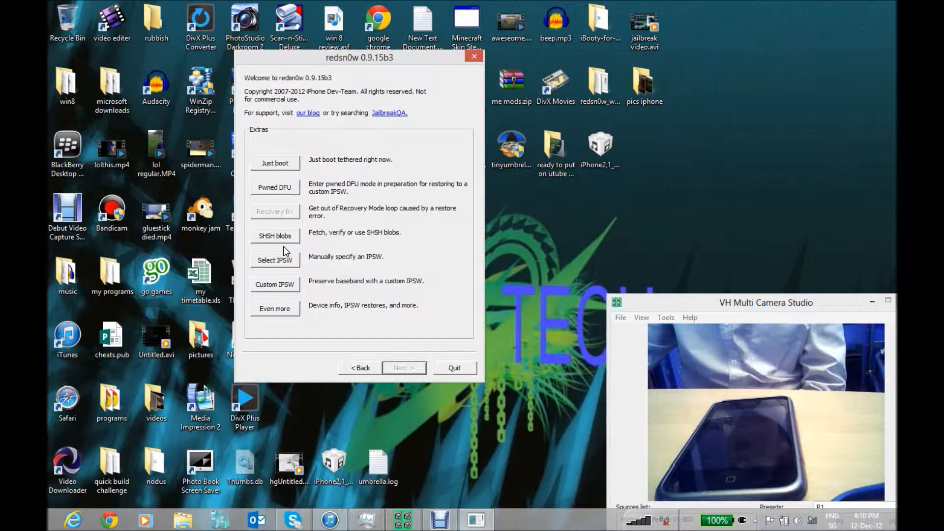
left_click(275, 259)
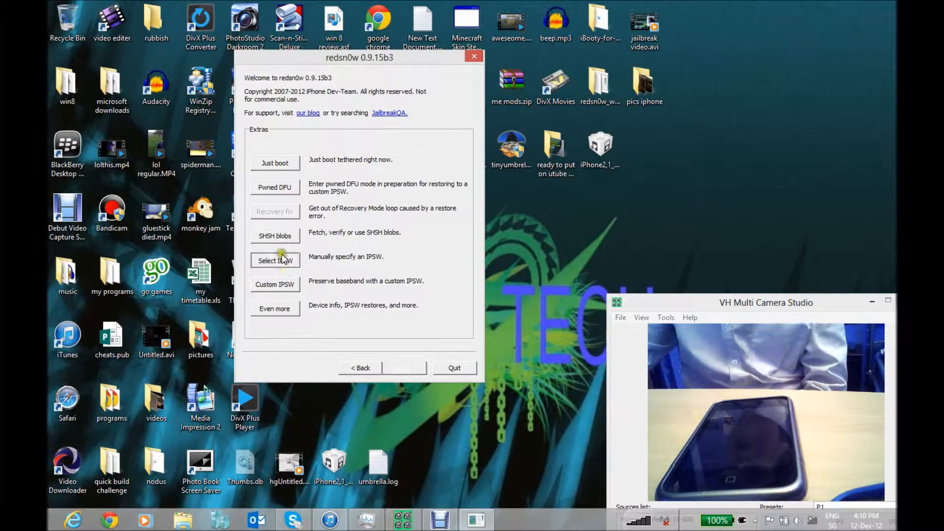
left_click(275, 260)
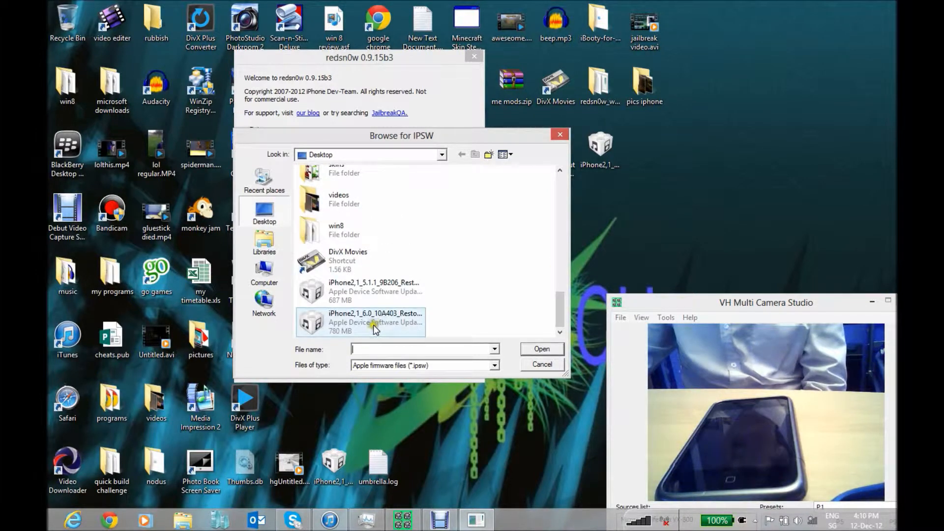
left_click(374, 323)
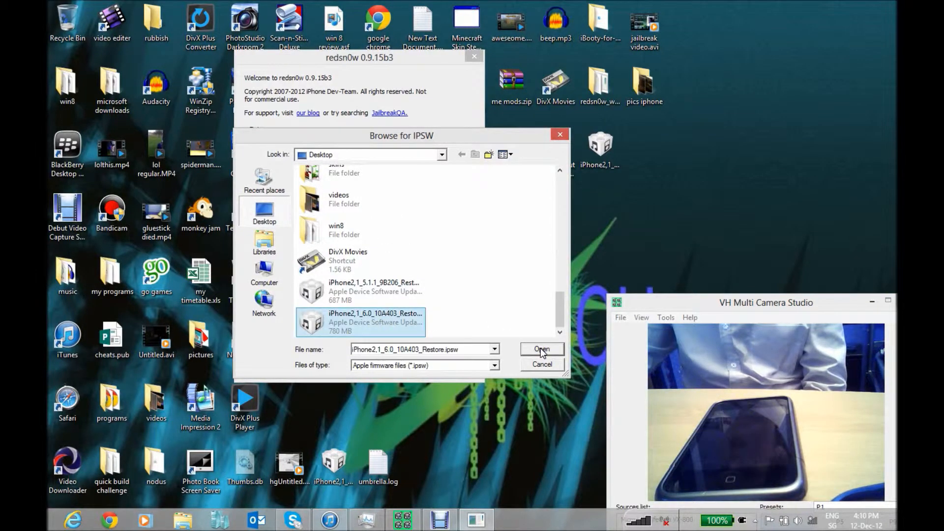
left_click(541, 349)
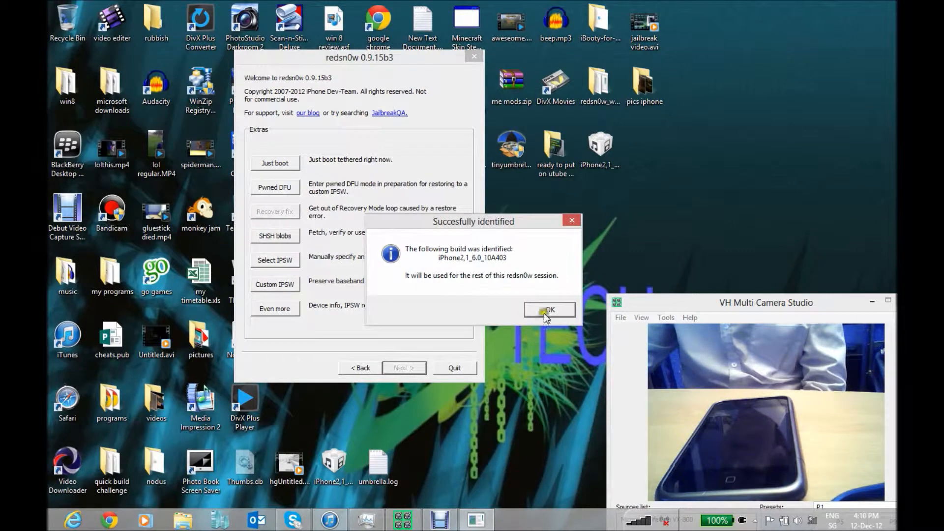
left_click(549, 310)
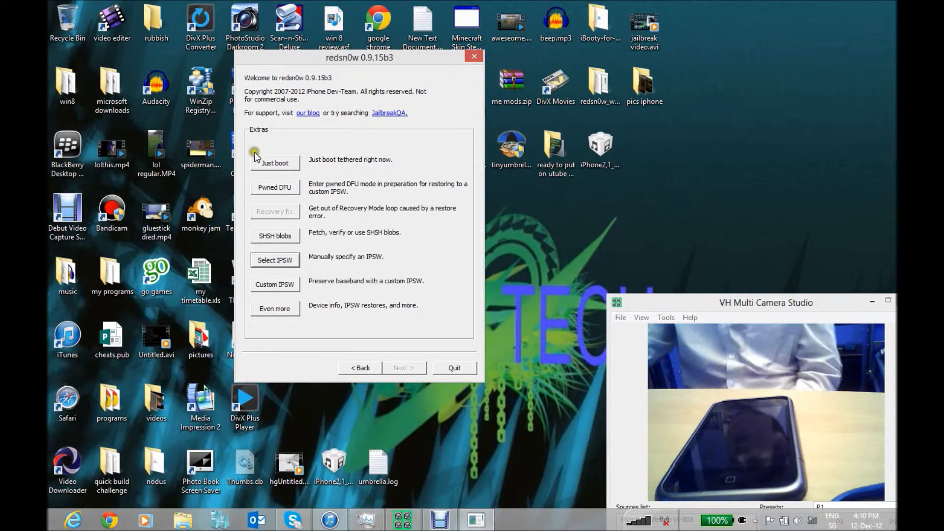
Start a tethered Just boot, reaching the DFU preparation instructions.
left_click(274, 187)
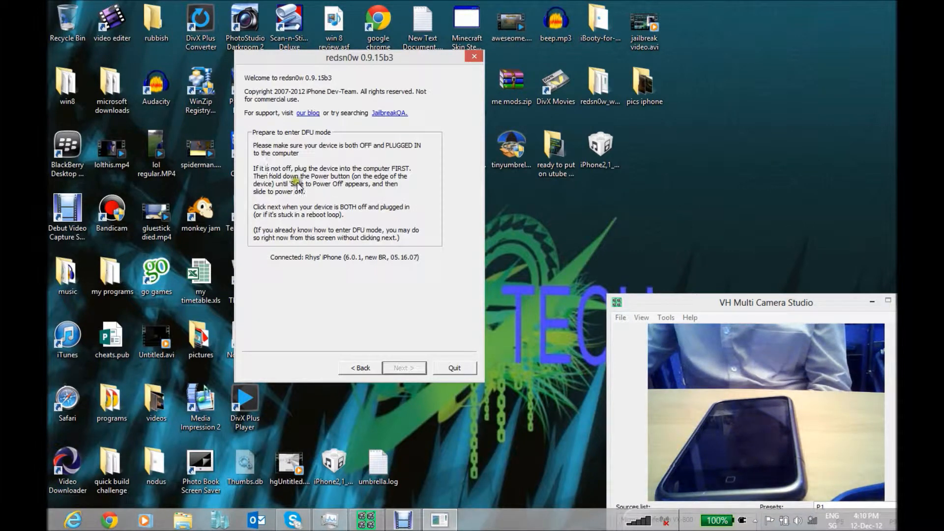
mouse_move(431, 264)
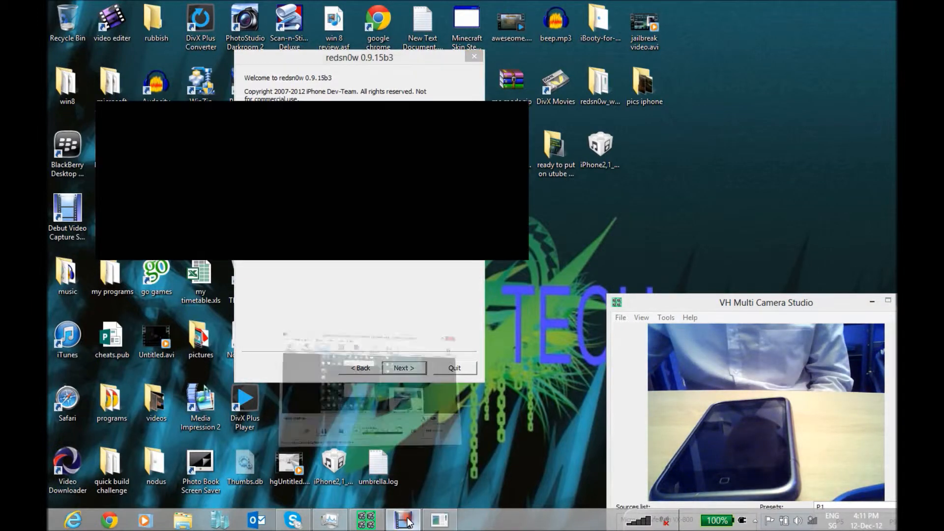
Continue past the Prepare to enter DFU mode screen with the iPhone off and plugged in.
left_click(402, 519)
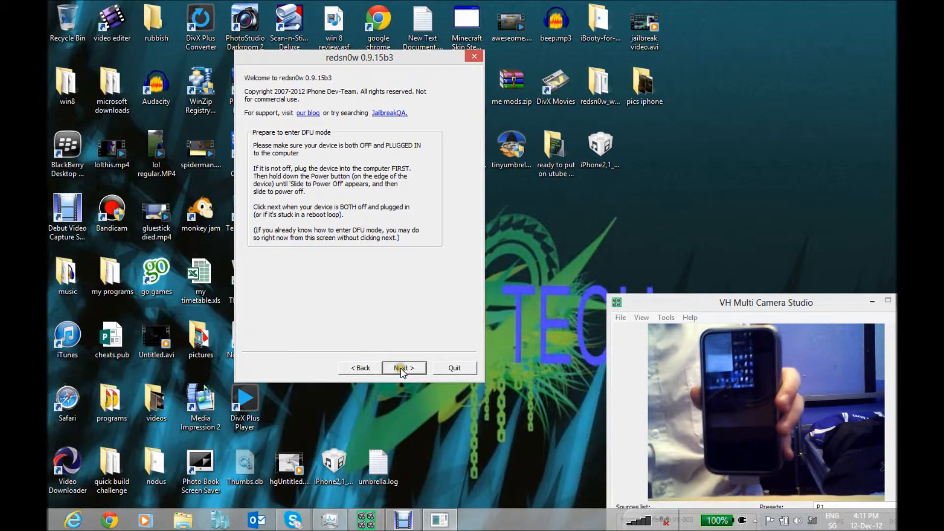
left_click(403, 368)
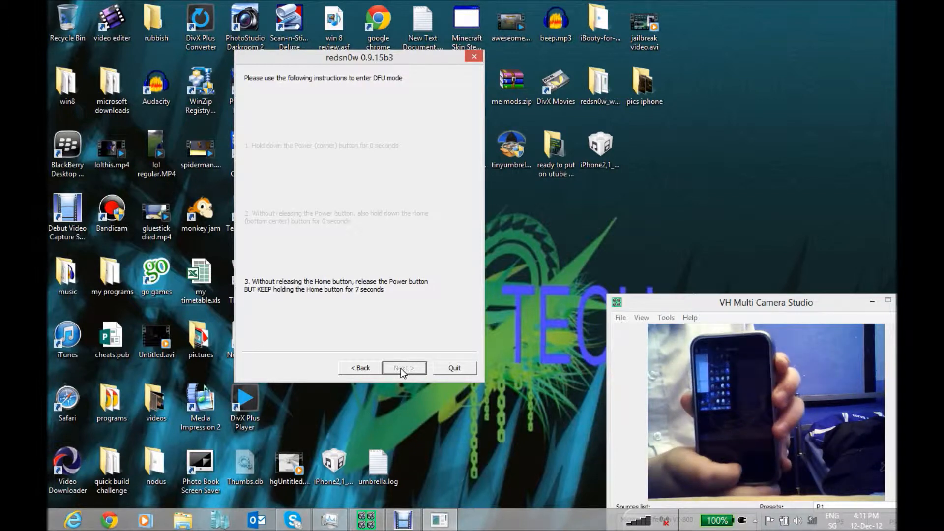
Finish the DFU-mode tethered boot until Done!, then close the redsn0w window.
left_click(404, 368)
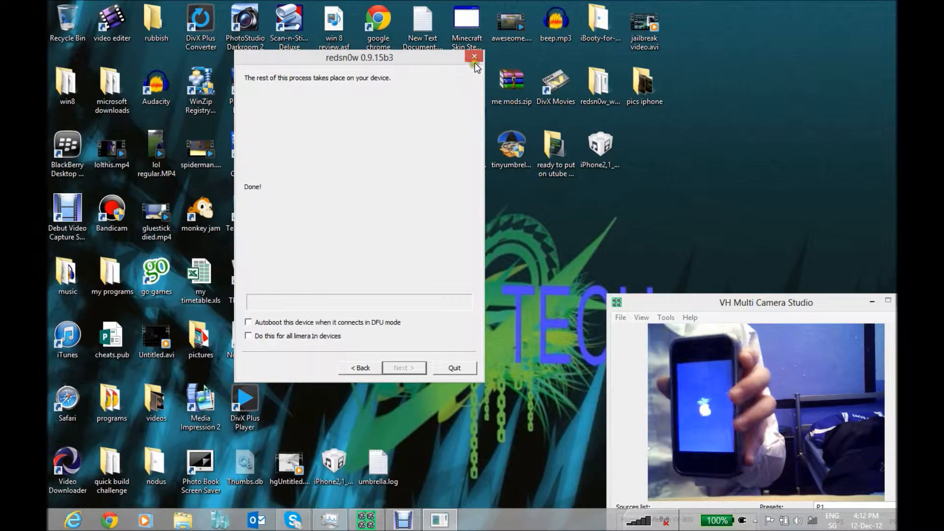
left_click(475, 57)
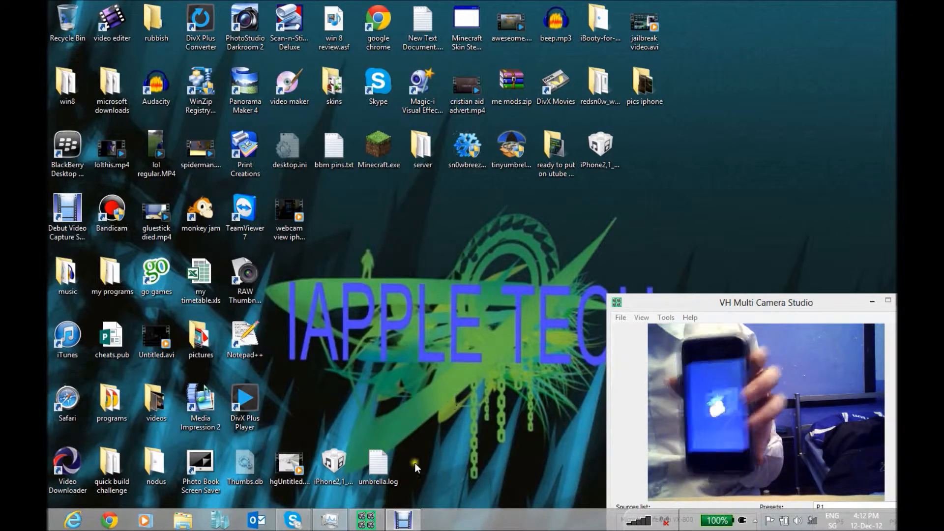
mouse_move(463, 482)
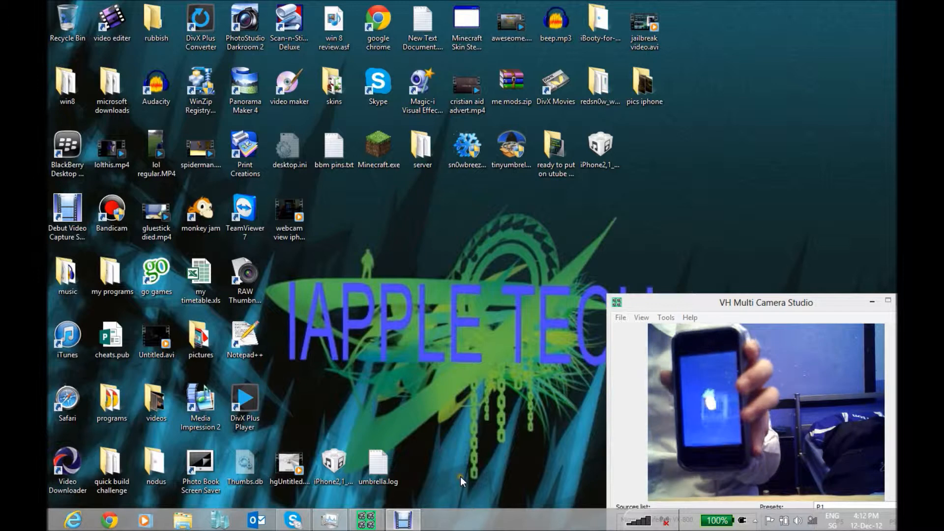